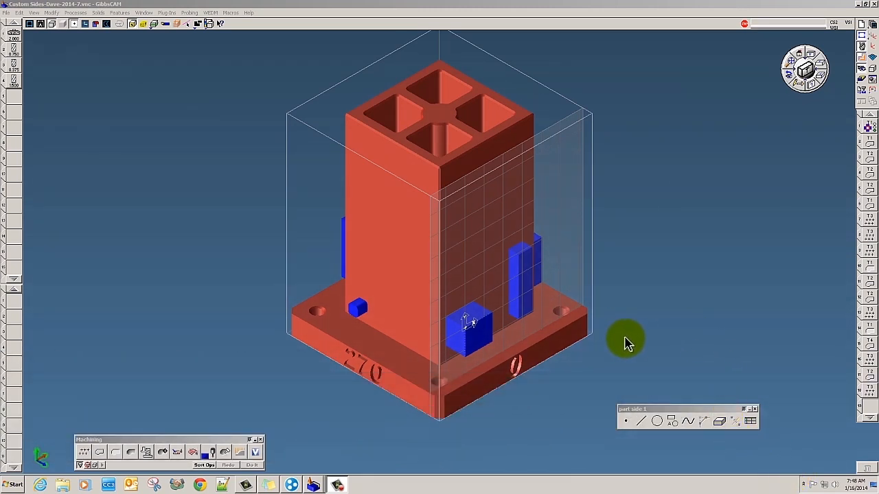
Start the render simulation of the tombstone job with parts loaded on every side
{"action": "left_click_drag", "start_coordinate": [625, 343], "coordinate": [519, 333]}
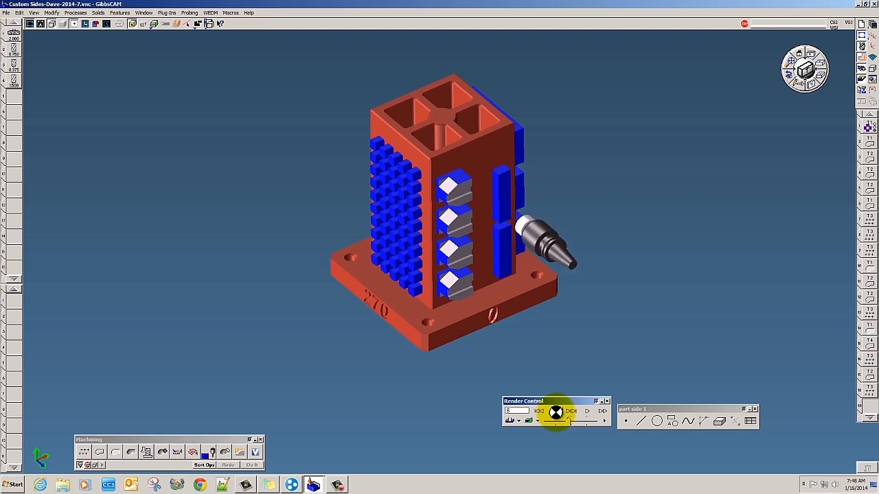
Let the simulation finish, exit render mode, and open TMS Setup Stock and Fixtures
{"action": "left_click", "coordinate": [587, 412]}
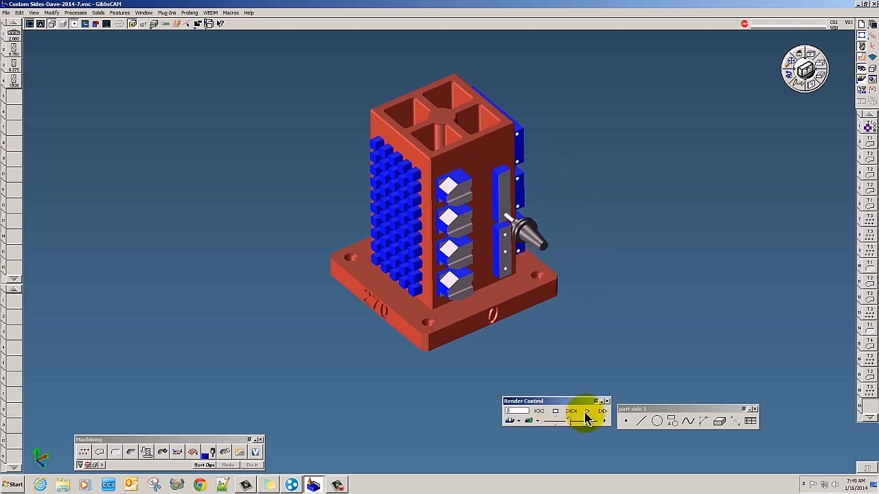
{"action": "left_click", "coordinate": [587, 411]}
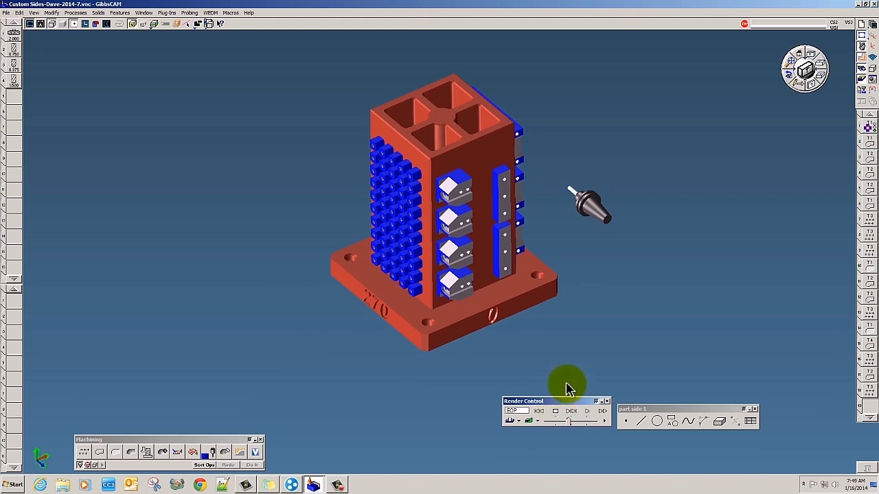
{"action": "mouse_move", "coordinate": [610, 321]}
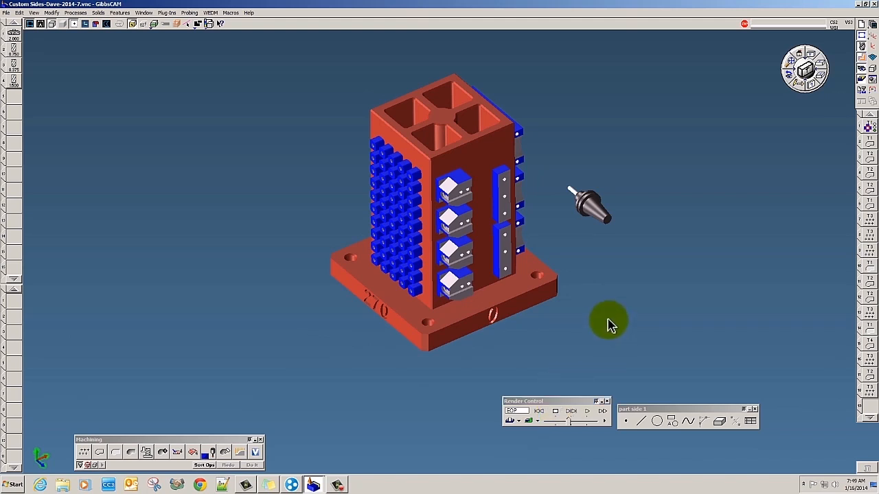
{"action": "left_click", "coordinate": [447, 185]}
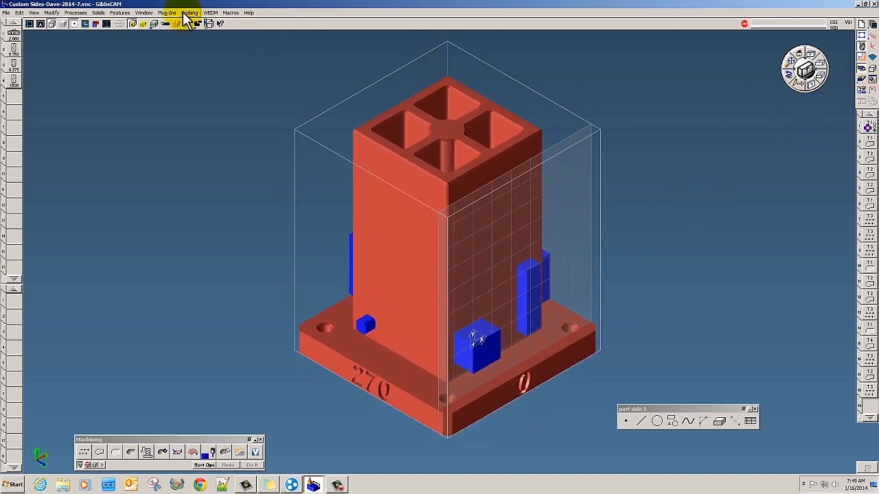
{"action": "left_click", "coordinate": [167, 12]}
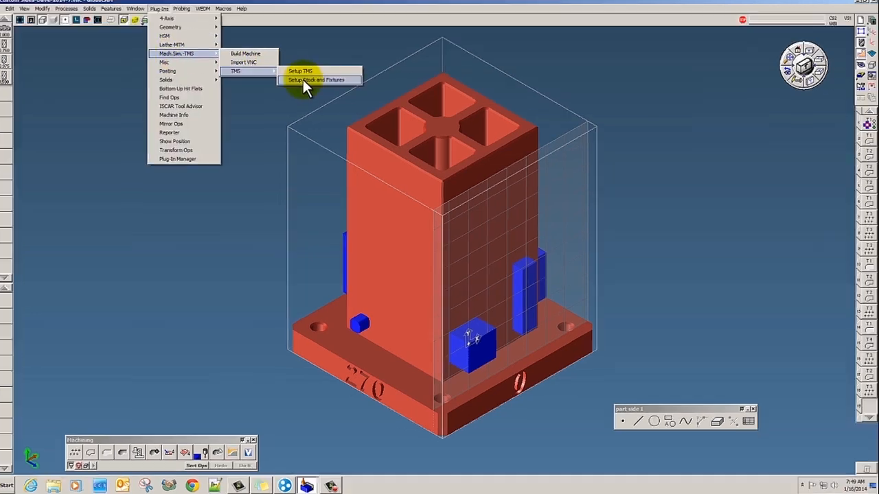
{"action": "left_click", "coordinate": [316, 80]}
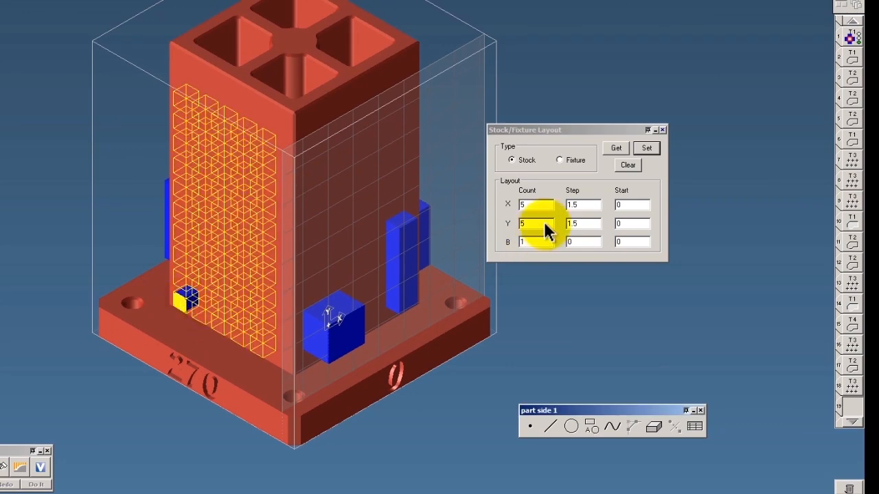
Load the side's layout, set Y Count to 5 for a 5-by-5 grid, and accept
{"action": "left_click", "coordinate": [615, 148]}
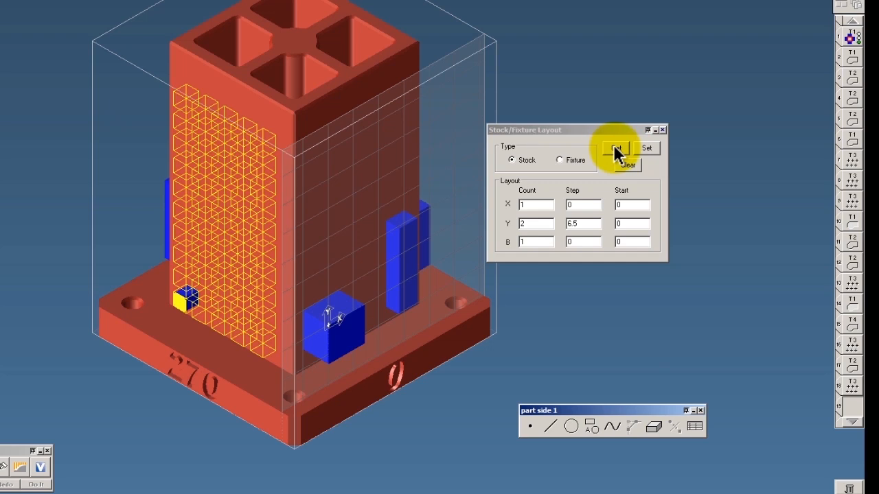
{"action": "left_click", "coordinate": [615, 147]}
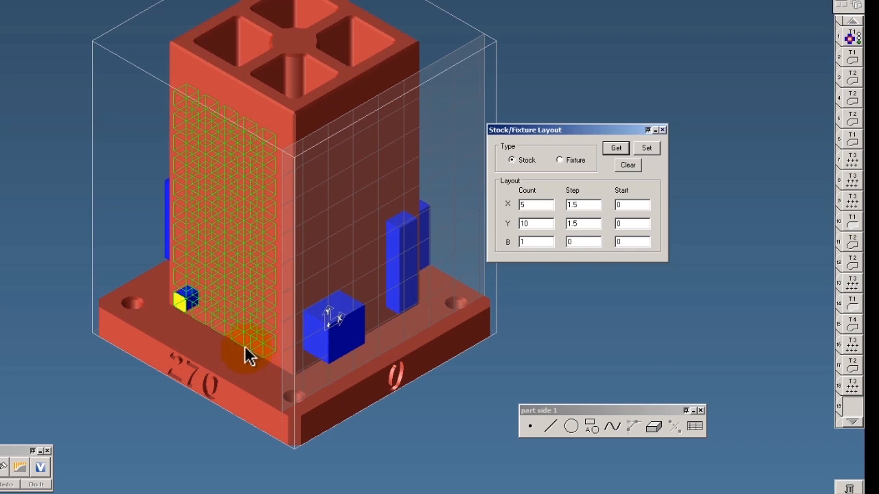
{"action": "mouse_move", "coordinate": [248, 206]}
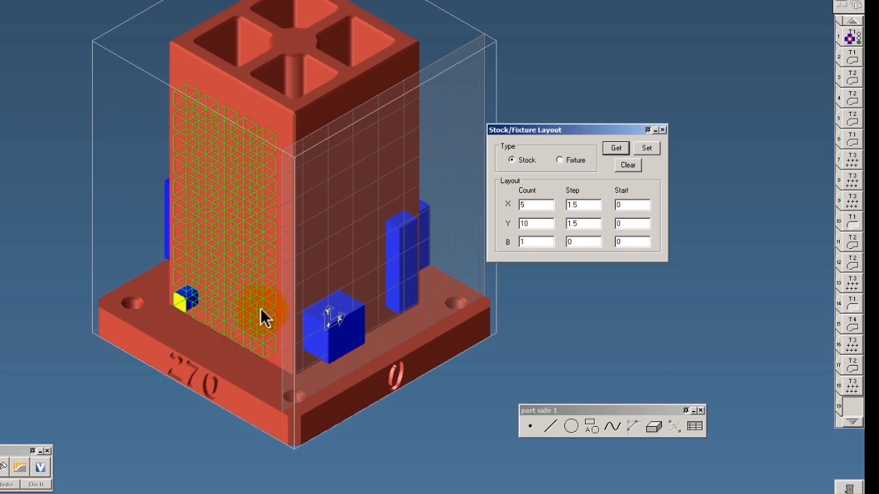
{"action": "mouse_move", "coordinate": [263, 153]}
{"action": "type", "text": "5"}
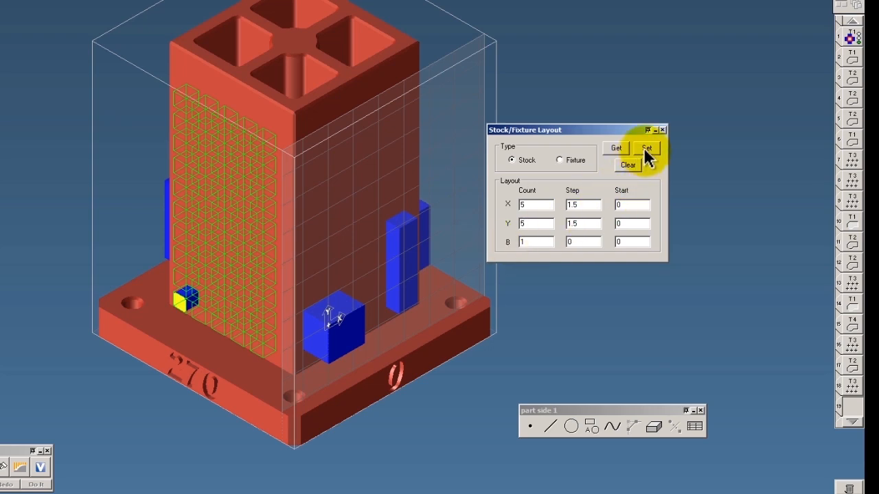
{"action": "left_click", "coordinate": [646, 148]}
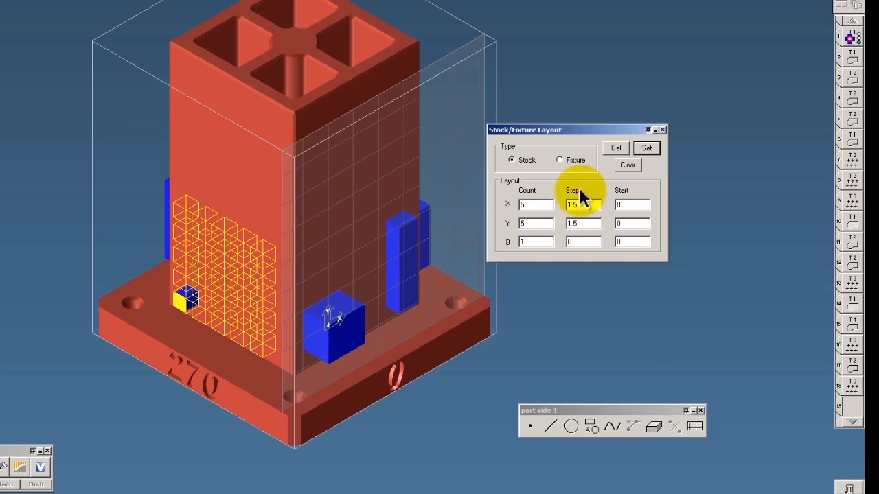
{"action": "mouse_move", "coordinate": [668, 131]}
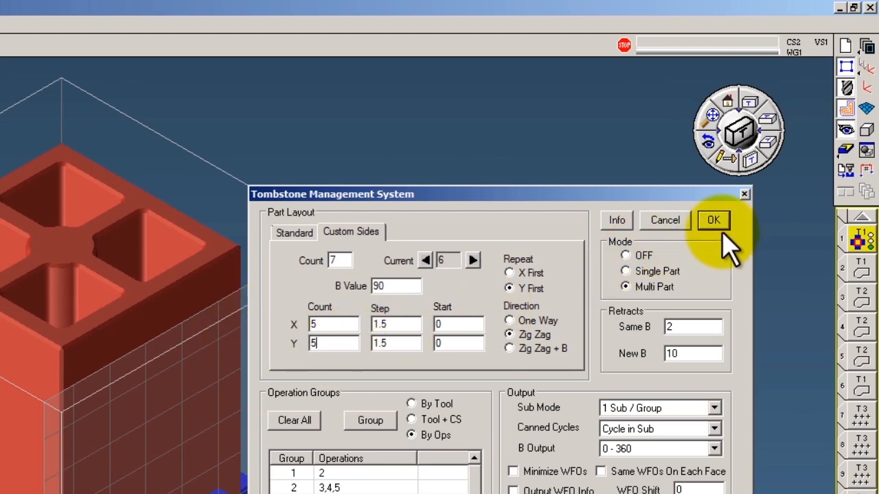
{"action": "left_click", "coordinate": [713, 219]}
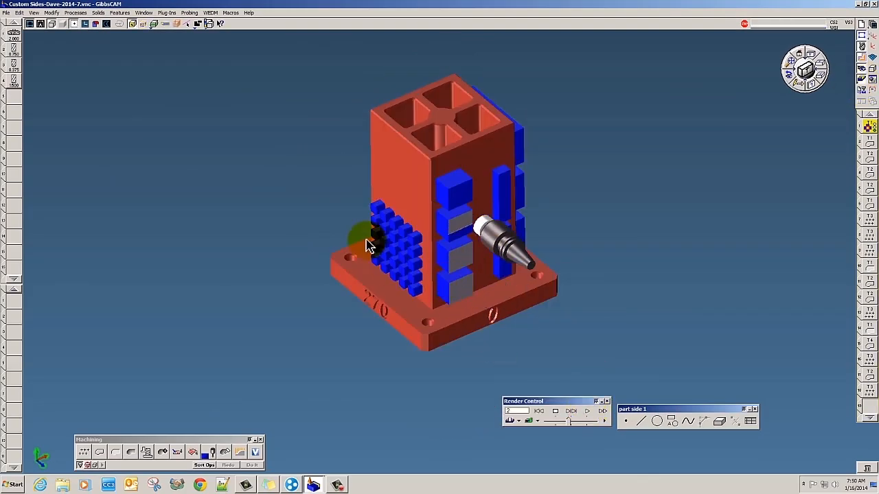
Replay the updated tombstone simulation at a faster playback speed to end of program
{"action": "left_click", "coordinate": [587, 411]}
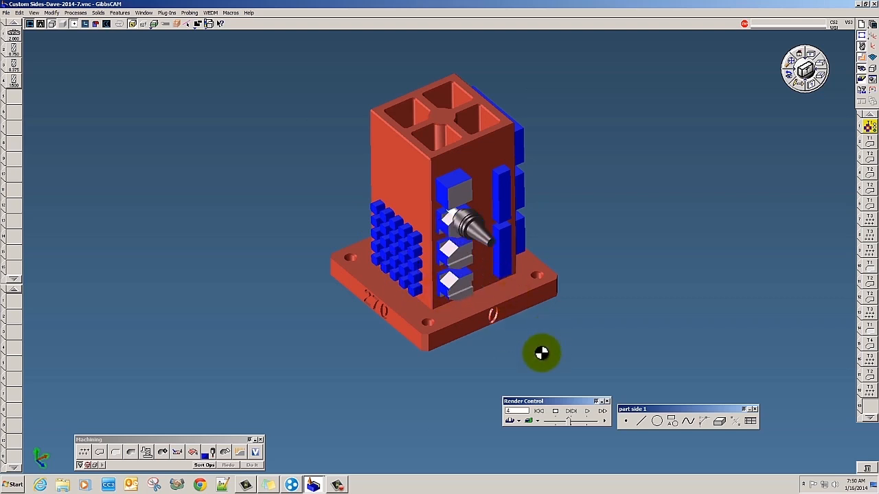
{"action": "left_click", "coordinate": [570, 411]}
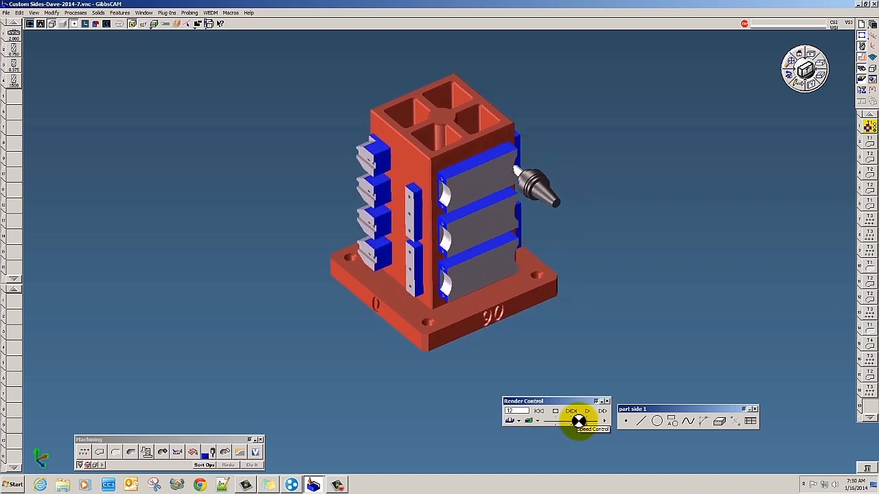
{"action": "left_click", "coordinate": [588, 411]}
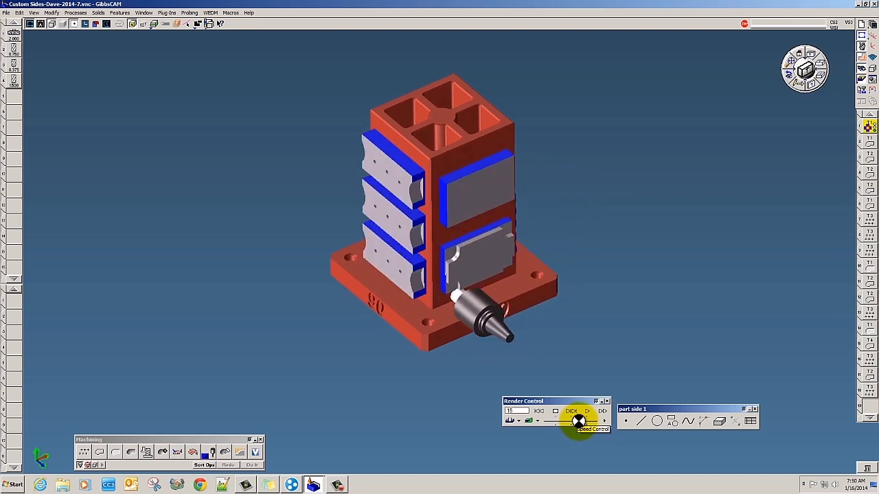
{"action": "left_click", "coordinate": [587, 411]}
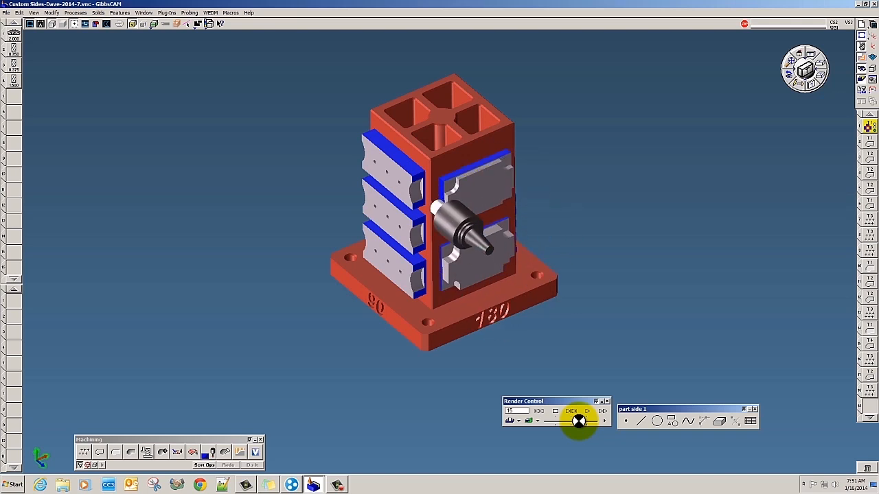
{"action": "left_click", "coordinate": [572, 411]}
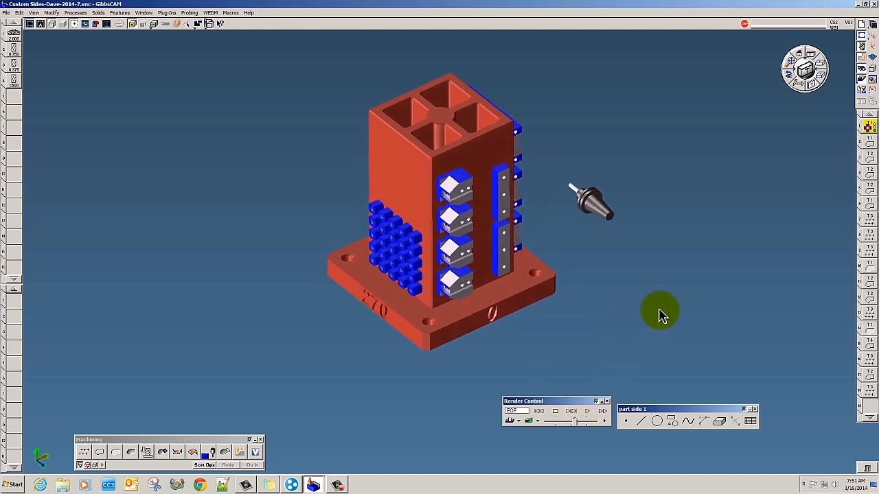
{"action": "mouse_move", "coordinate": [487, 187]}
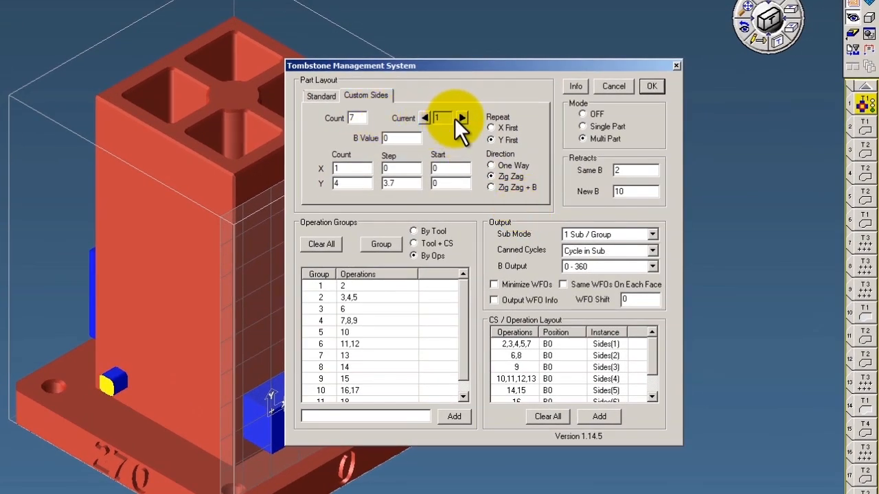
Step the Current arrows to custom side 1 to review its operation groups
{"action": "left_click", "coordinate": [462, 118]}
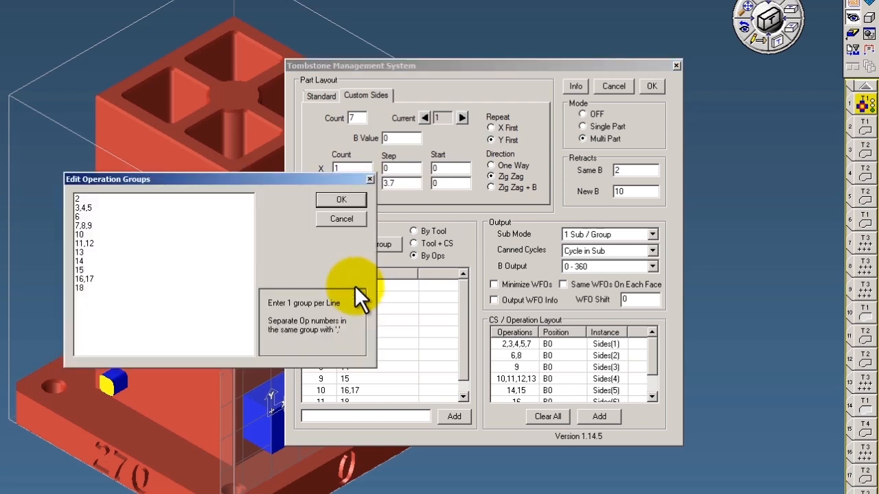
{"action": "mouse_move", "coordinate": [246, 284]}
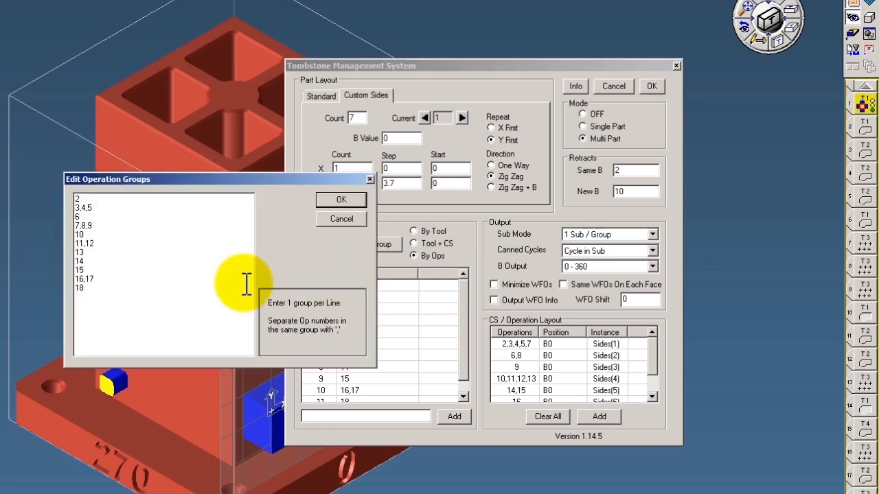
{"action": "mouse_move", "coordinate": [112, 301]}
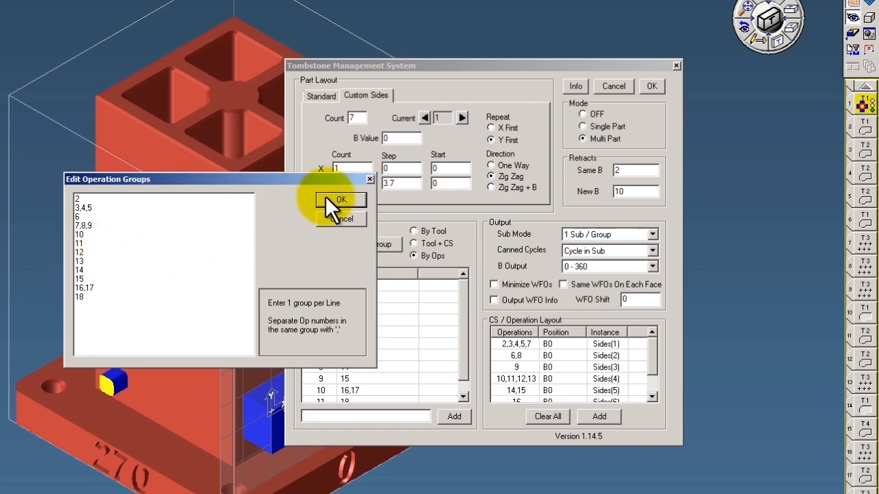
Put operations 11 and 12 on separate lines in Edit Operation Groups and confirm
{"action": "left_click", "coordinate": [342, 202]}
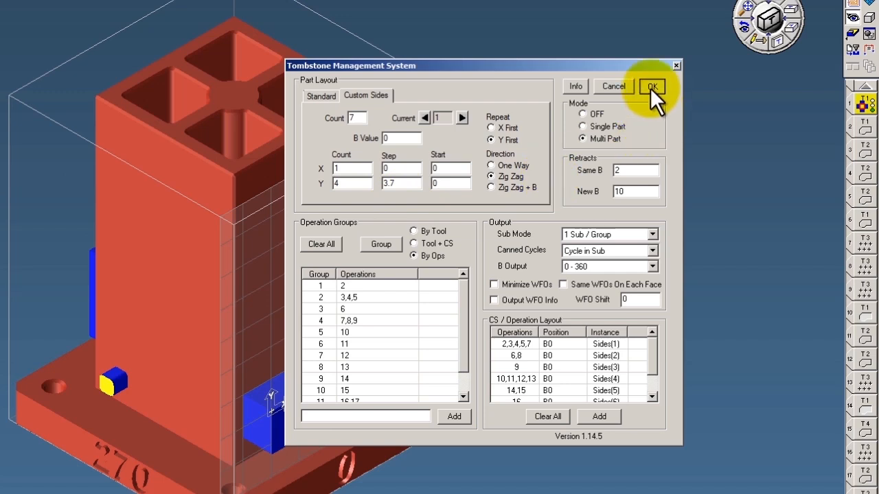
{"action": "left_click", "coordinate": [651, 85]}
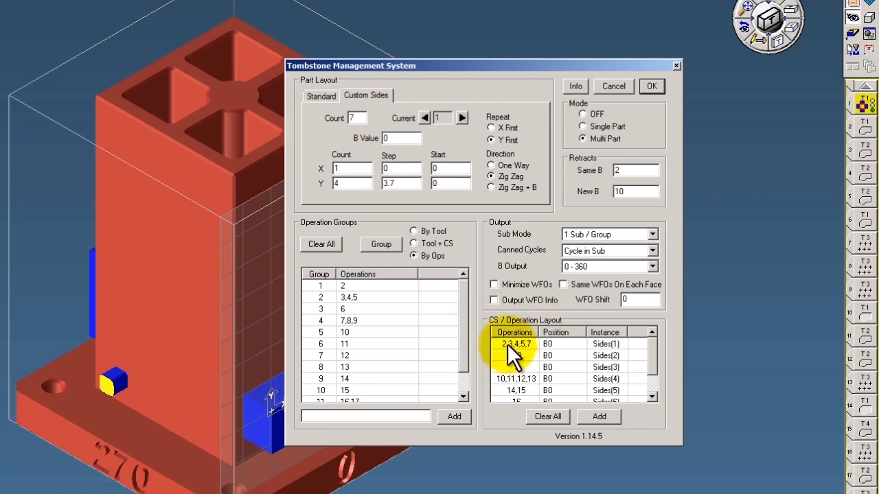
Confirm the 2,3,4,5,7 operation layout entry and accept the Tombstone Management settings
{"action": "double_click", "coordinate": [516, 344]}
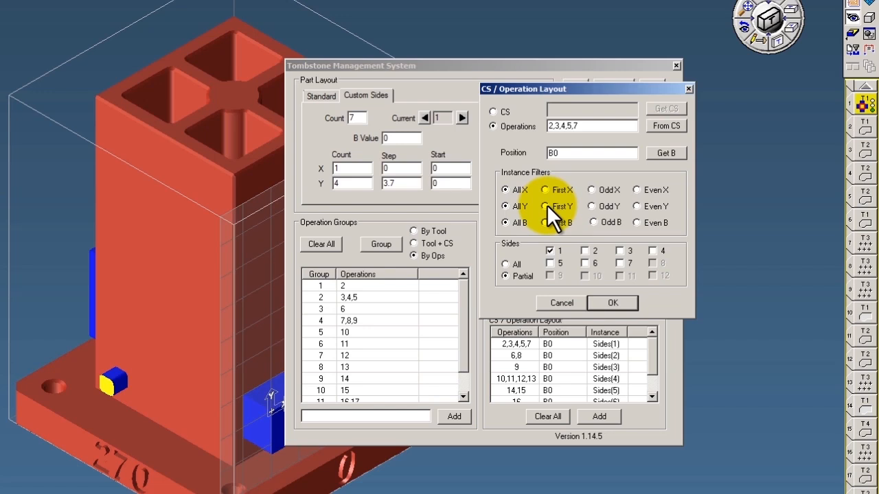
{"action": "mouse_move", "coordinate": [554, 218]}
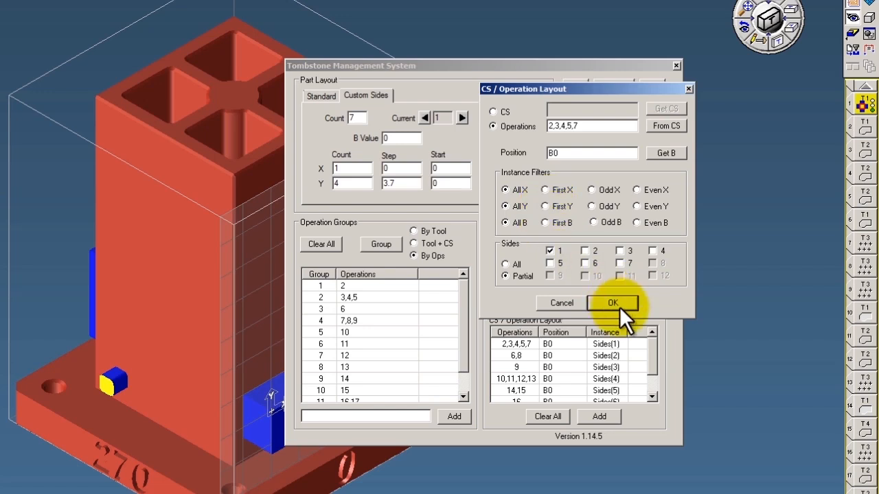
{"action": "left_click", "coordinate": [612, 303]}
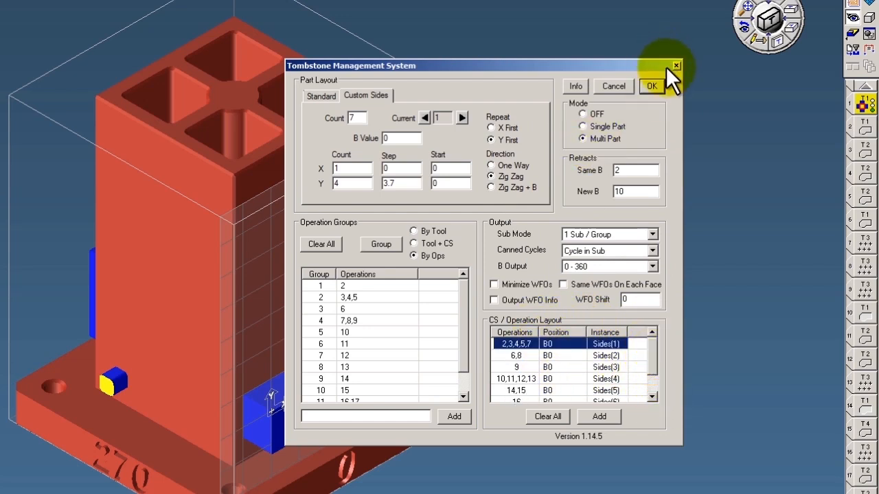
{"action": "left_click", "coordinate": [651, 85]}
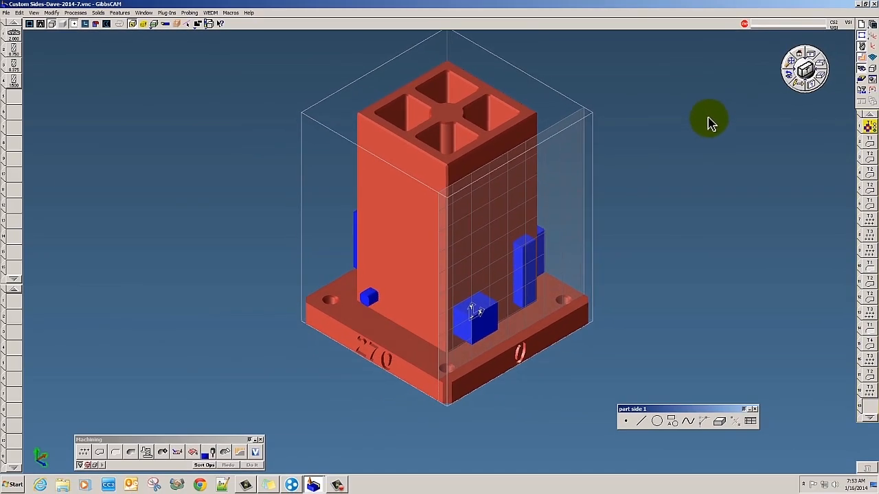
{"action": "mouse_move", "coordinate": [752, 140]}
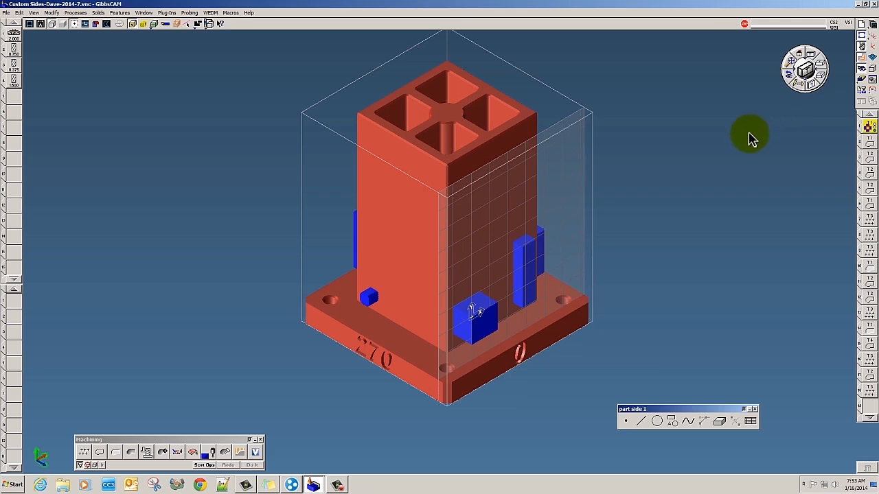
{"action": "mouse_move", "coordinate": [529, 261]}
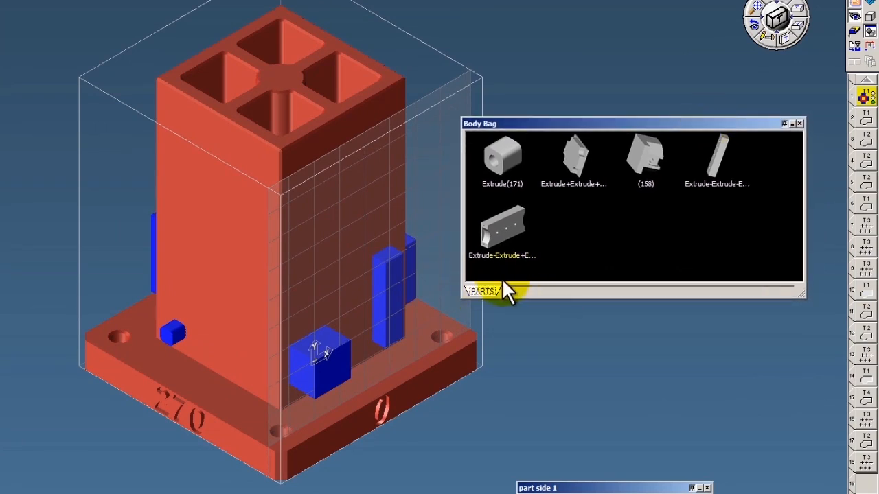
{"action": "mouse_move", "coordinate": [485, 294]}
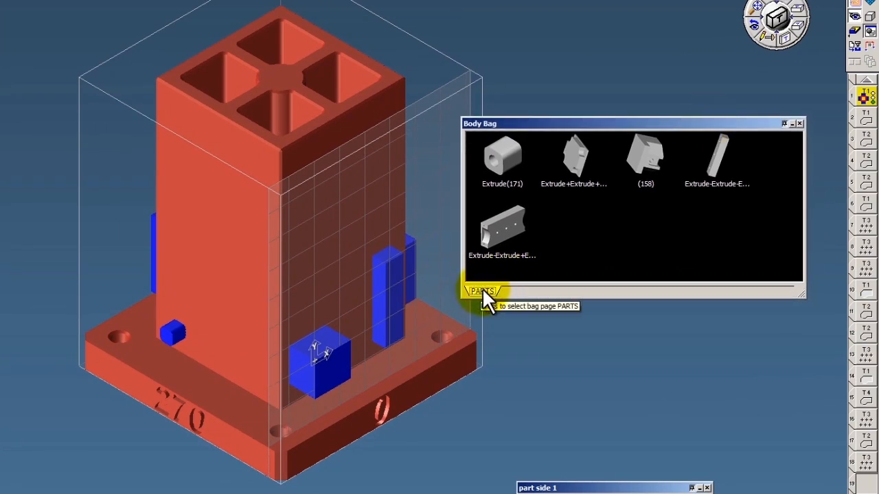
Add a Body Bag page named STOCK beside PARTS, then return to PARTS
{"action": "left_click", "coordinate": [502, 156]}
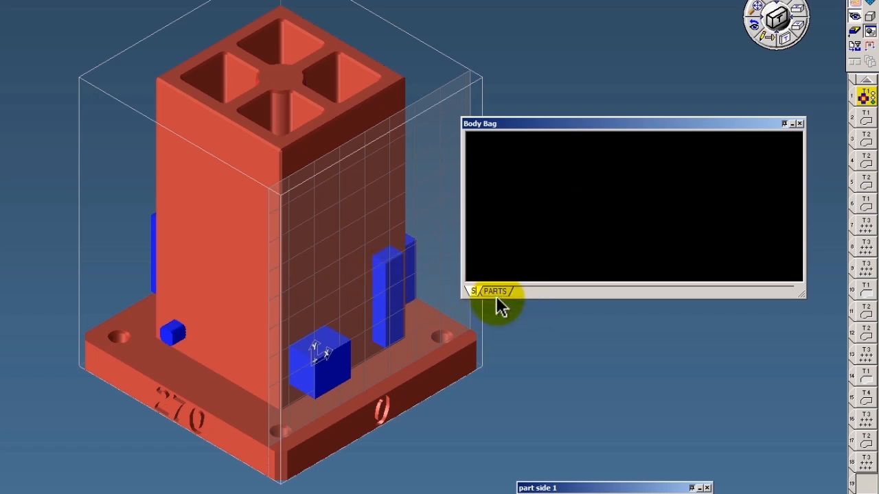
{"action": "left_click", "coordinate": [482, 291]}
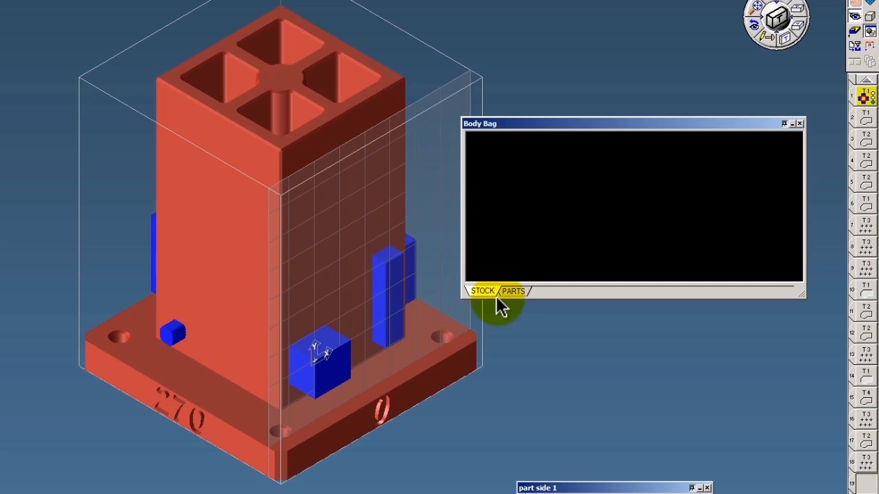
{"action": "left_click", "coordinate": [514, 291]}
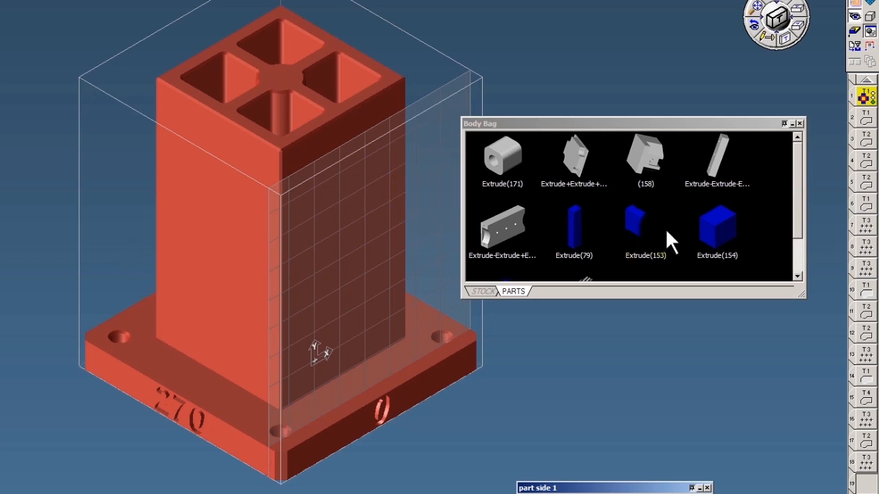
Move the five blue Extrude stock bodies onto the STOCK page, placed after PARTS, and close the Body Bag
{"action": "scroll", "scroll_direction": "down", "scroll_amount": 3}
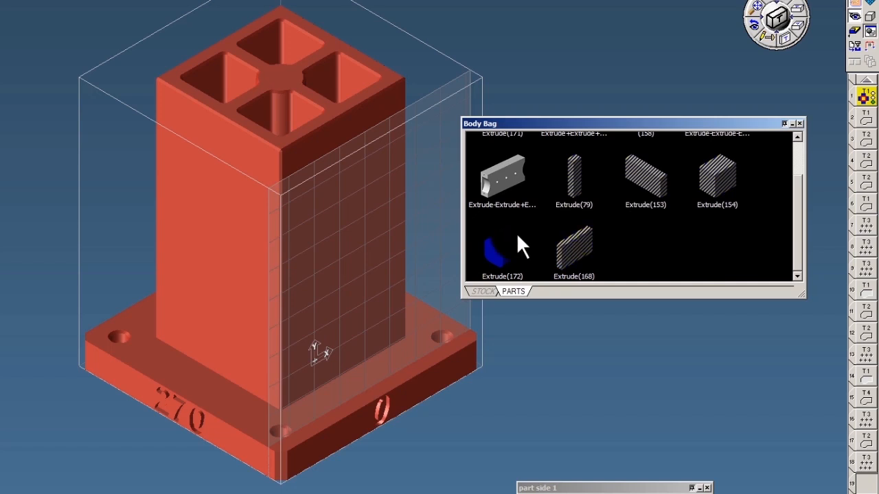
{"action": "left_click", "coordinate": [480, 291]}
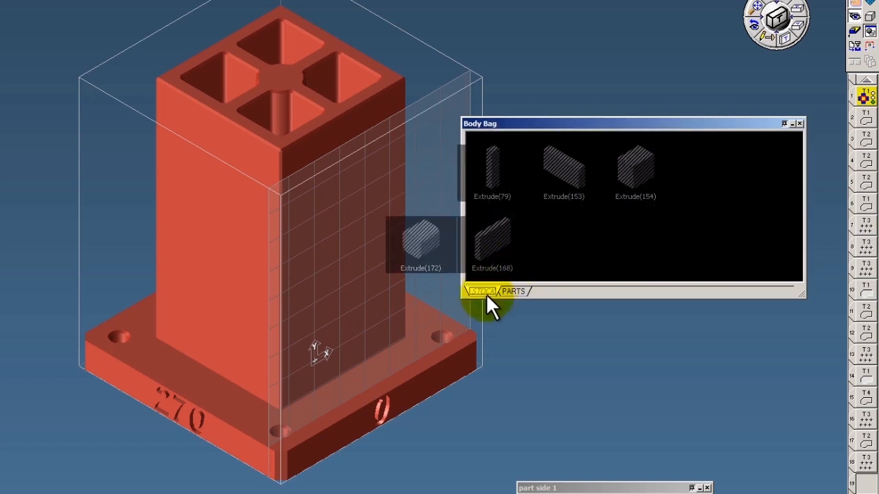
{"action": "left_click", "coordinate": [482, 291]}
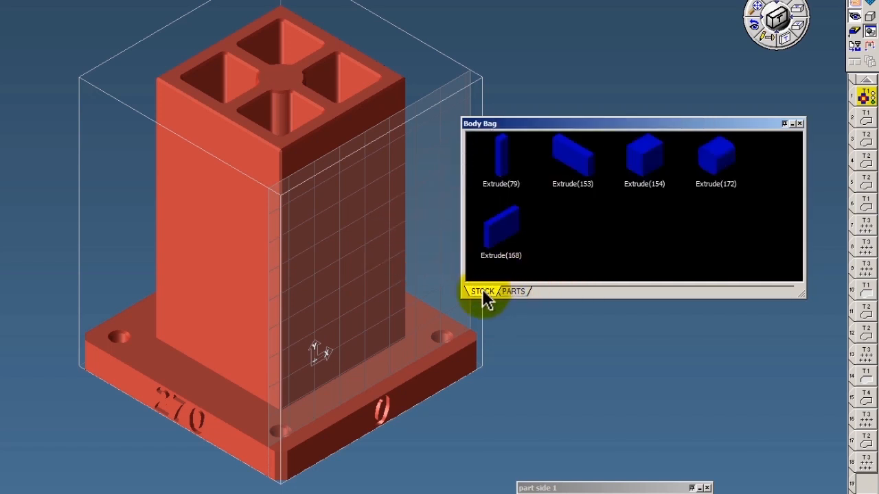
{"action": "left_click", "coordinate": [483, 292]}
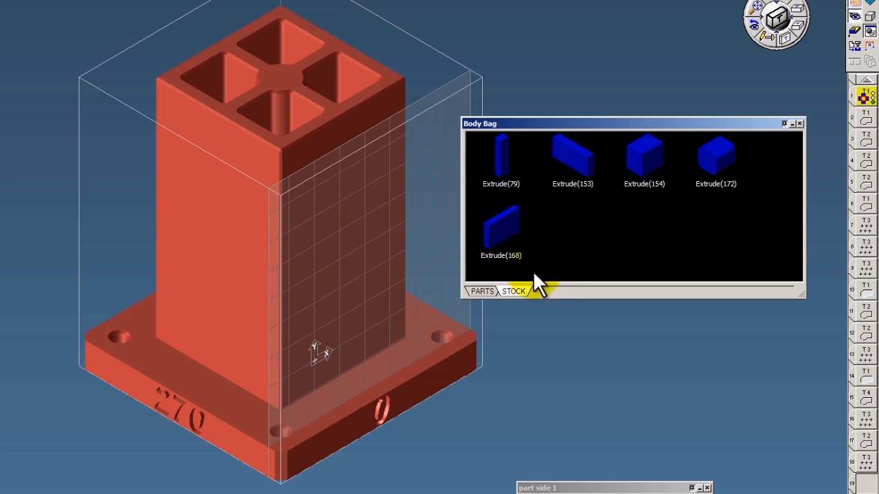
{"action": "right_click", "coordinate": [513, 291]}
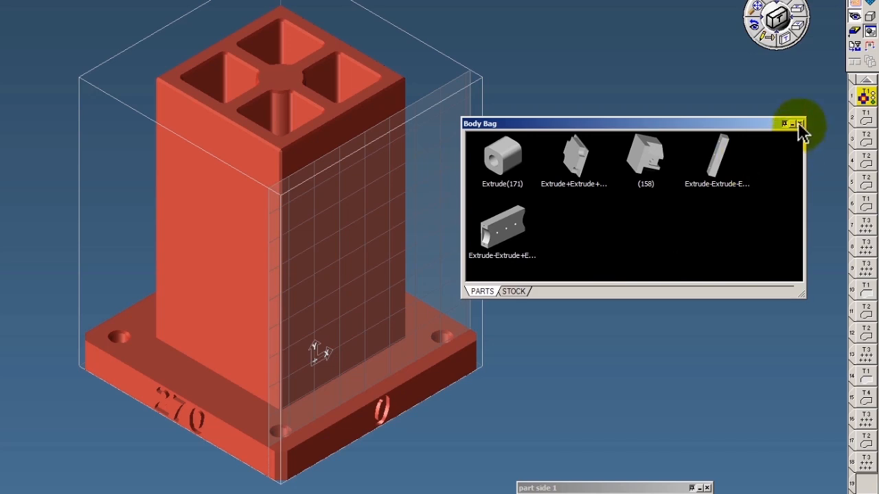
{"action": "left_click", "coordinate": [799, 124]}
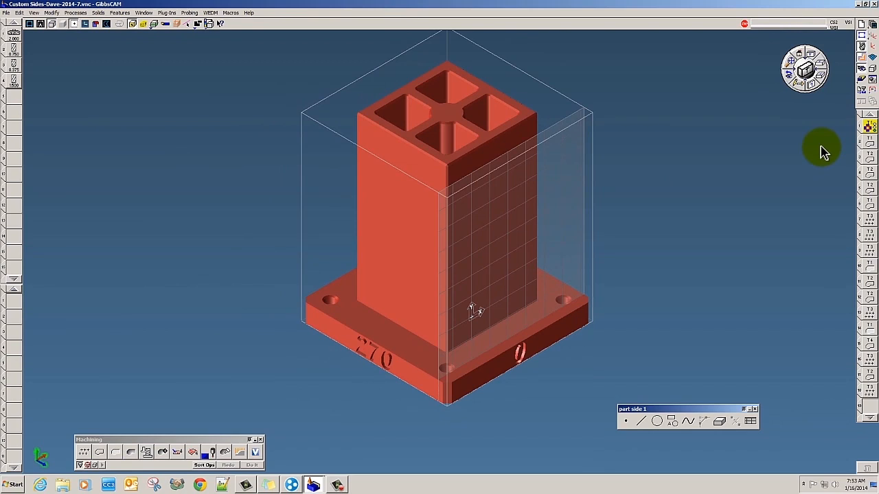
{"action": "mouse_move", "coordinate": [813, 209]}
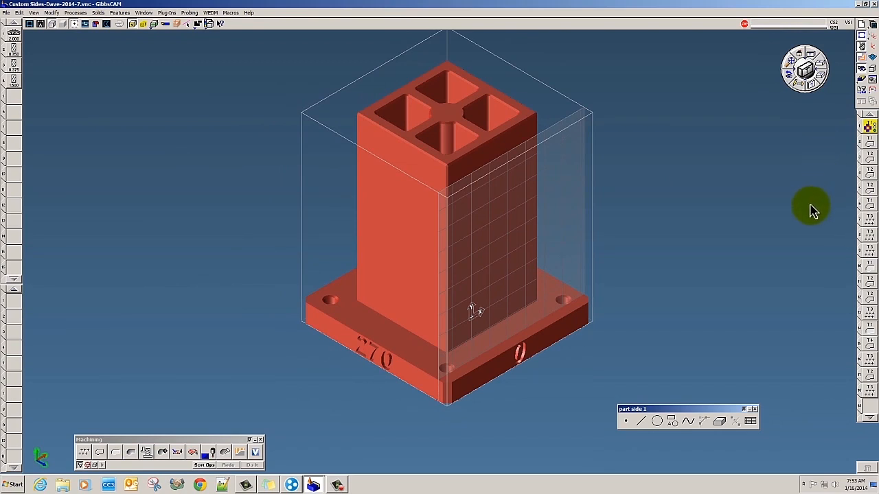